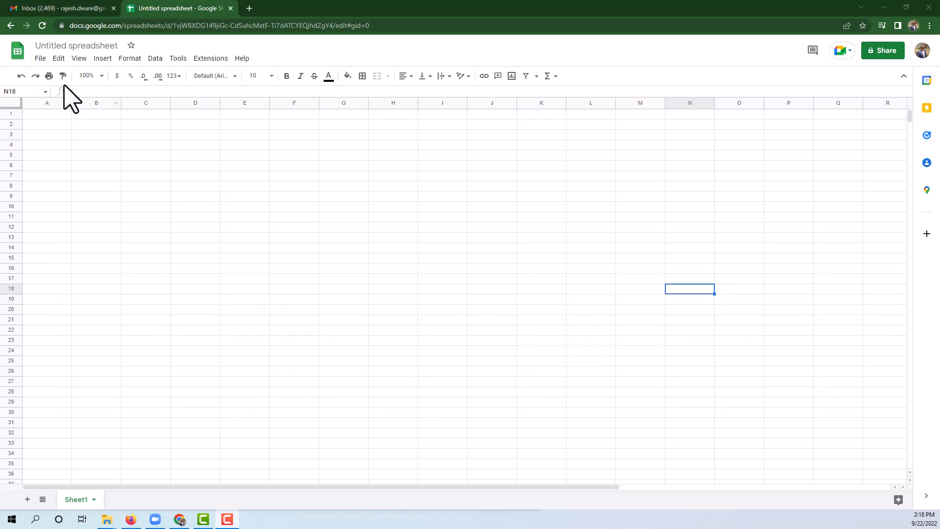
# Name the spreadsheet 'To Share', rename its tab 'Tab 1', and add Sno, Name, Roll, Mark headers.
pyautogui.click(76, 46)
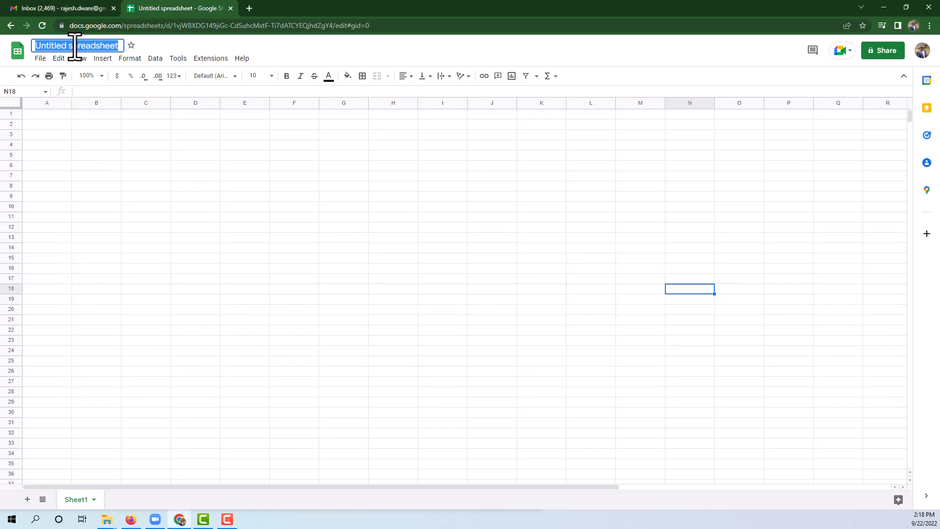
pyautogui.write('To Share')
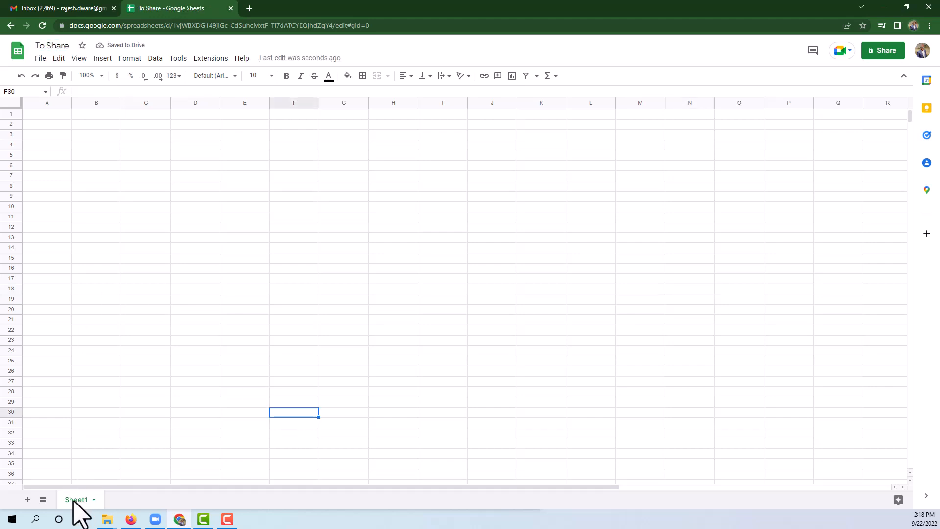
pyautogui.doubleClick(77, 499)
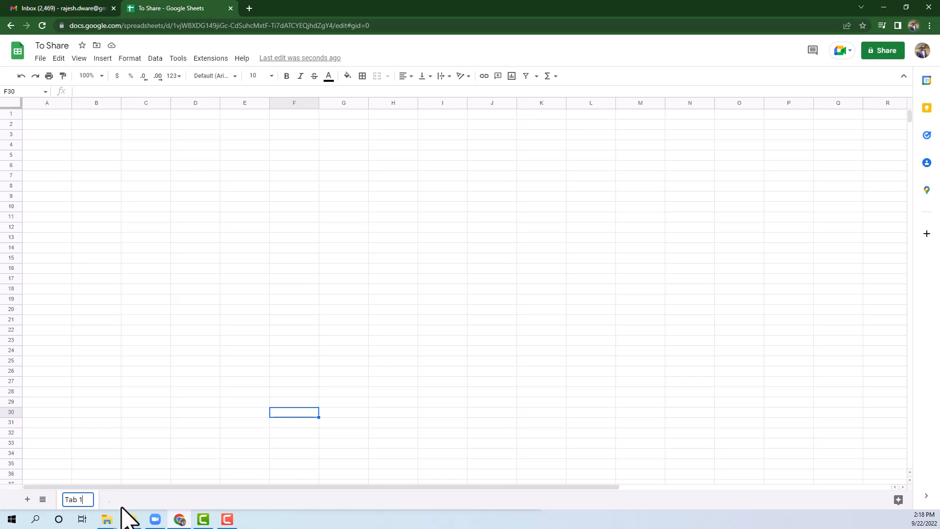
pyautogui.write('Tab 1')
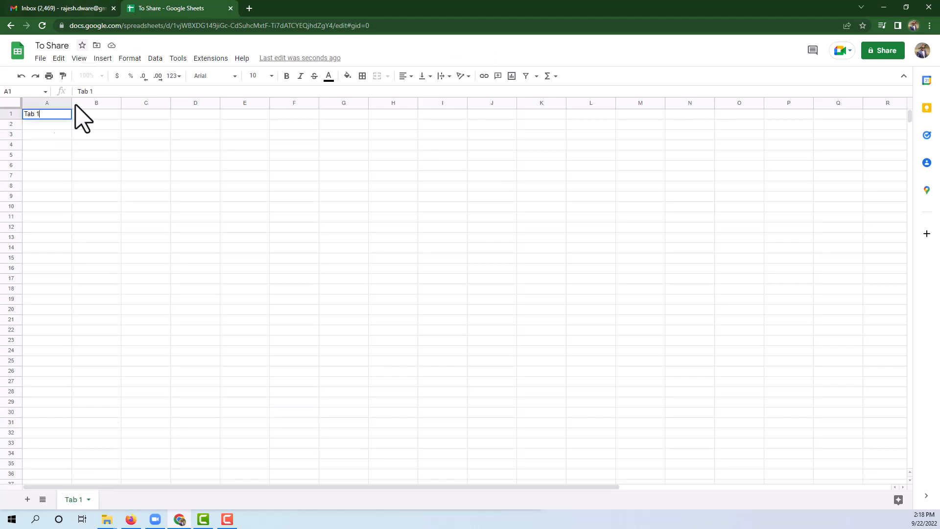
pyautogui.write('Mark')
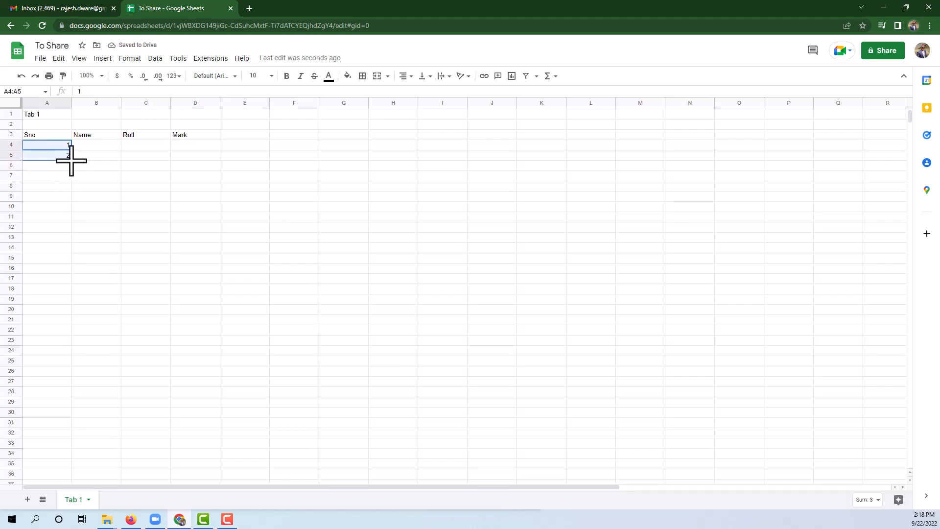
# Fill rows Sno 1–11 with sample names, rolls and marks, and rename the tab student1.
pyautogui.write('12')
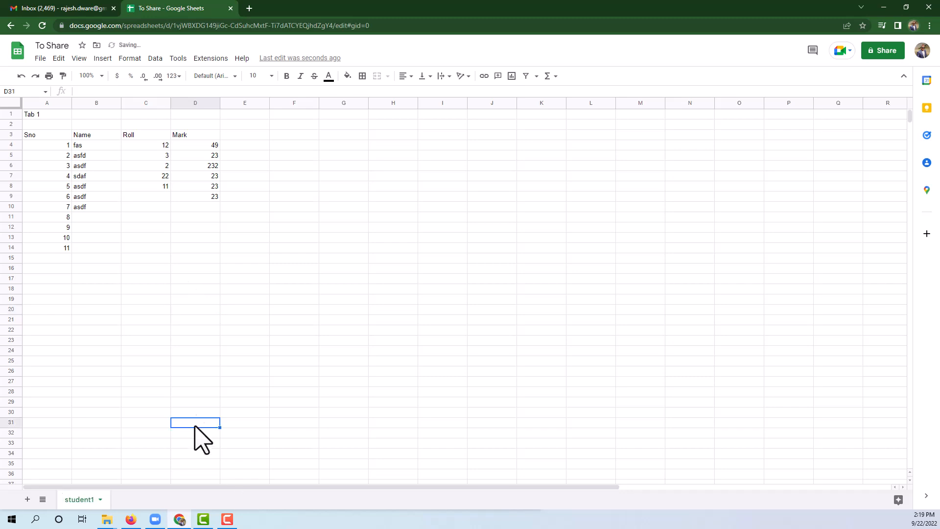
pyautogui.write('student1')
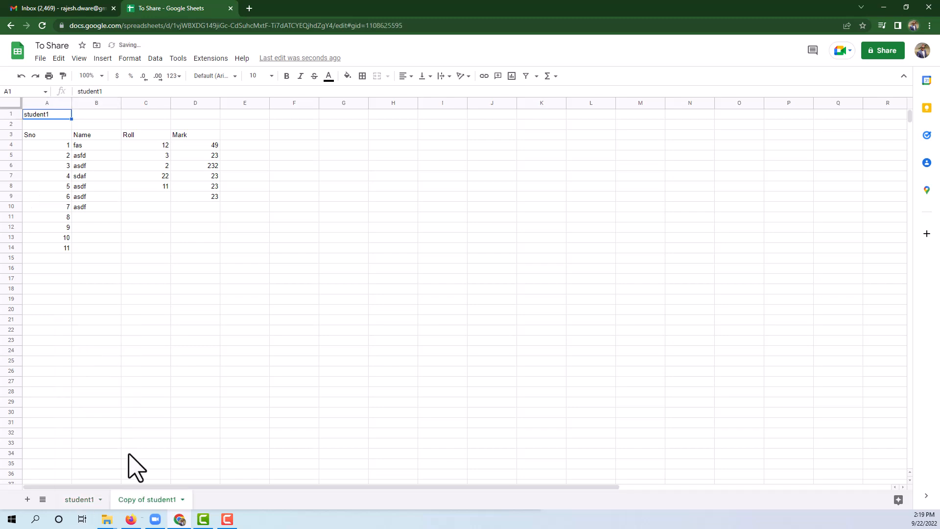
# Title the copied sheet student2 with new names, rolls and marks, comparing it against student1.
pyautogui.write('student2')
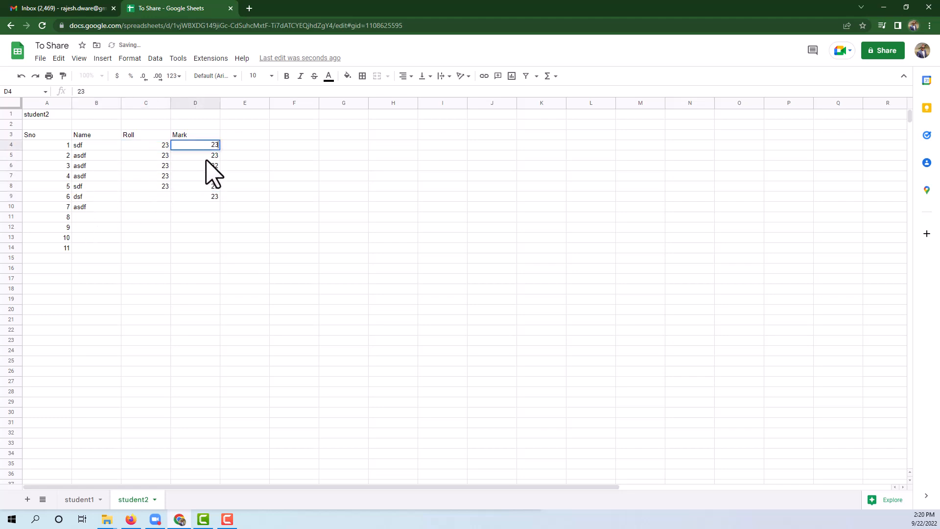
pyautogui.click(80, 500)
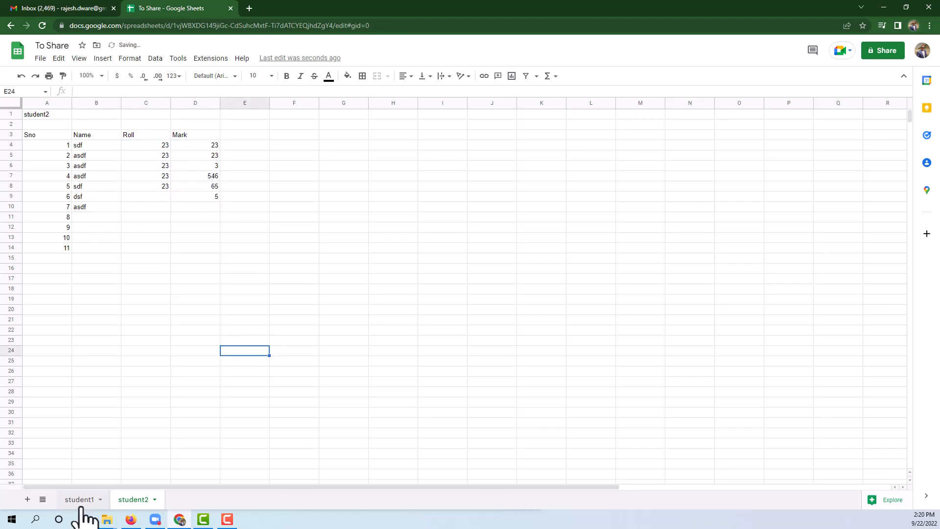
pyautogui.click(80, 499)
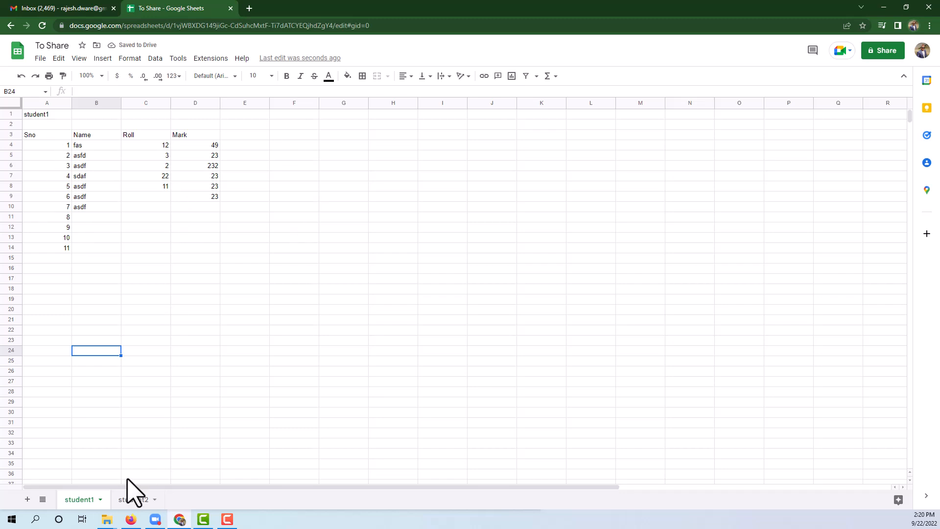
pyautogui.click(133, 499)
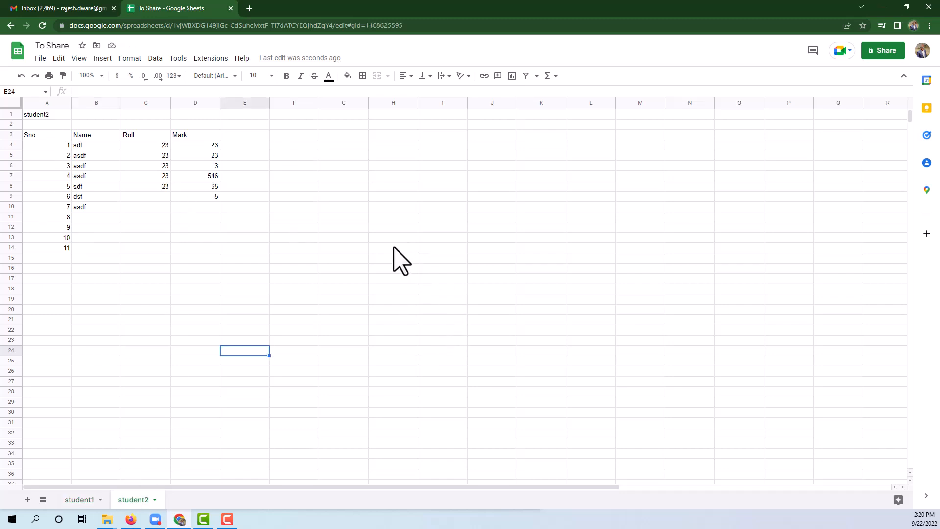
pyautogui.click(81, 500)
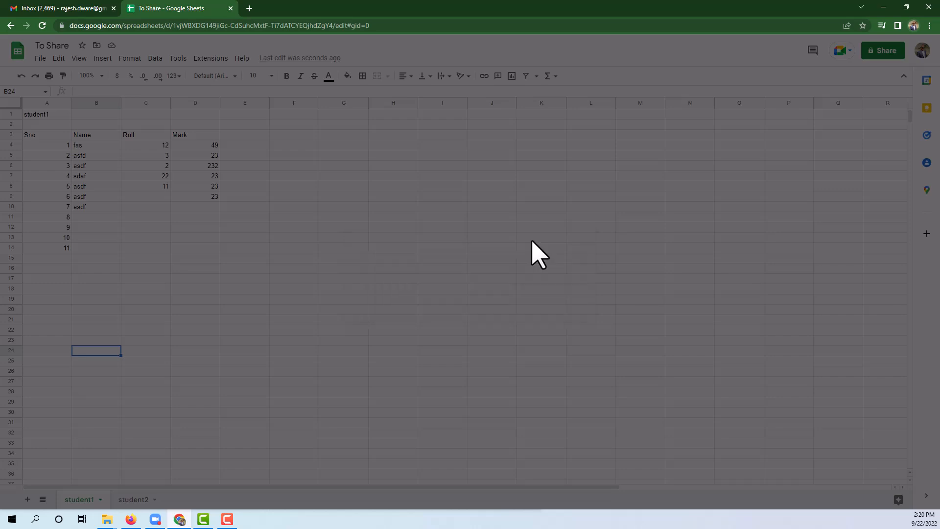
# Share To Share view-only with the suggested master… Gmail recipient and send the invitation.
pyautogui.click(882, 50)
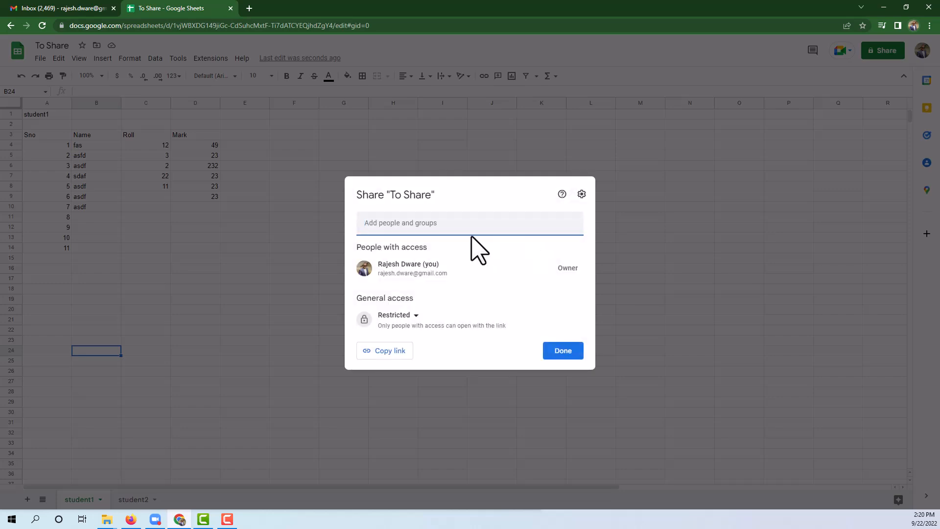
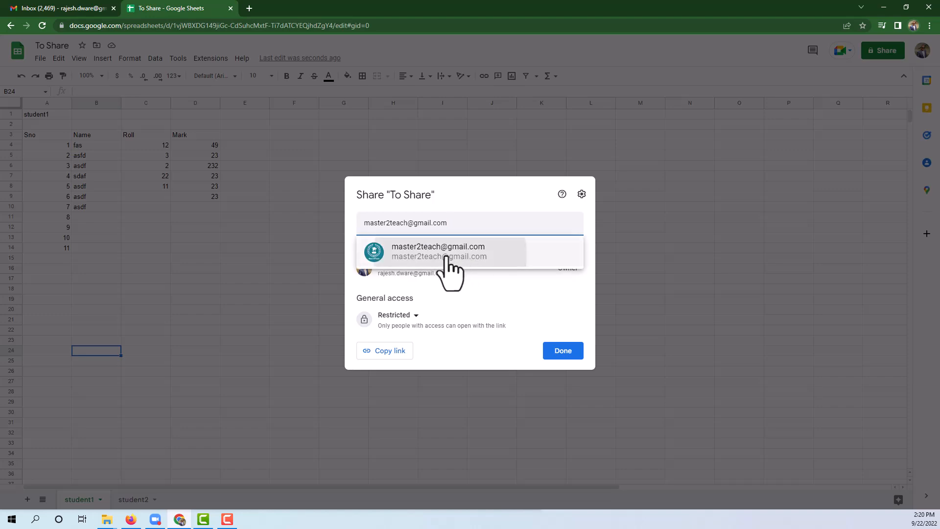
pyautogui.click(438, 251)
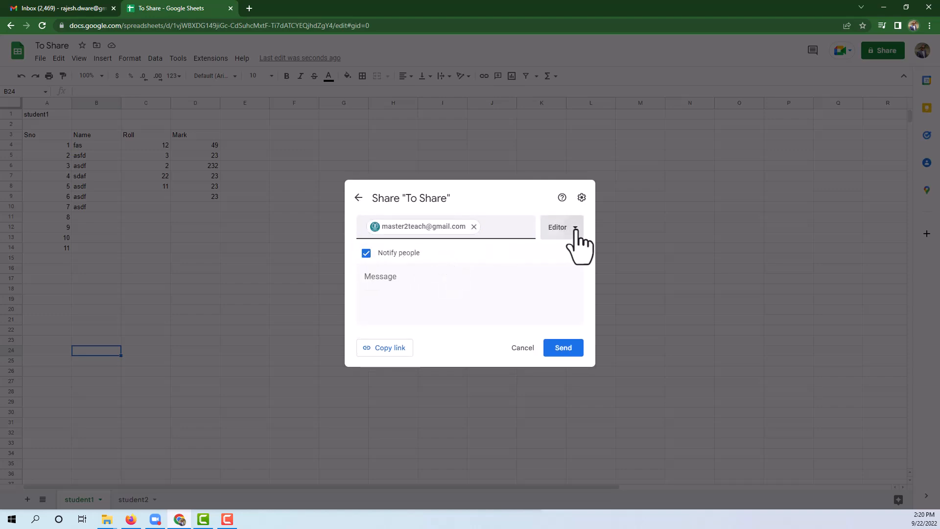
pyautogui.click(557, 227)
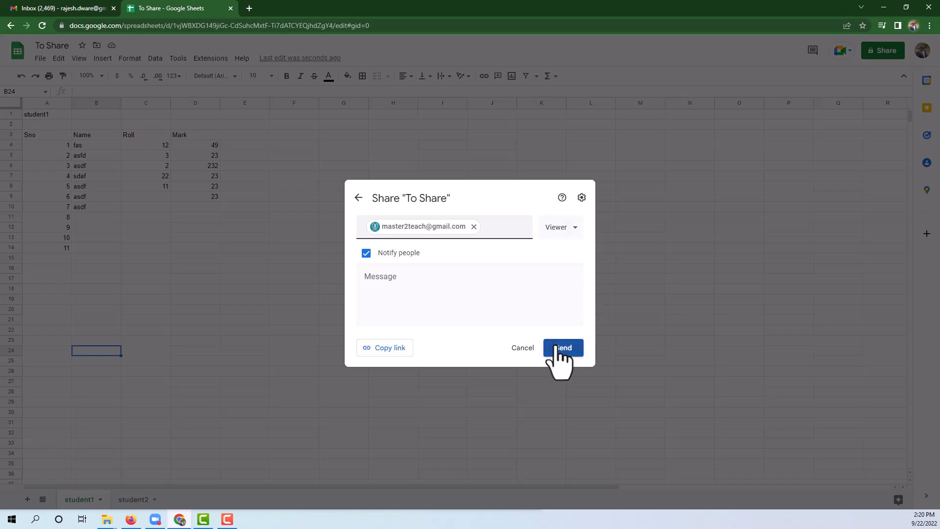
pyautogui.click(563, 348)
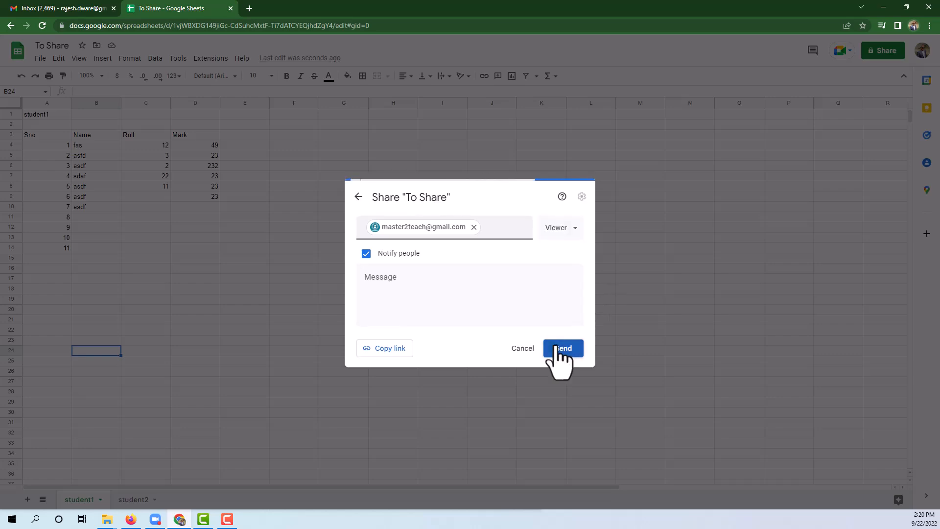
pyautogui.click(562, 348)
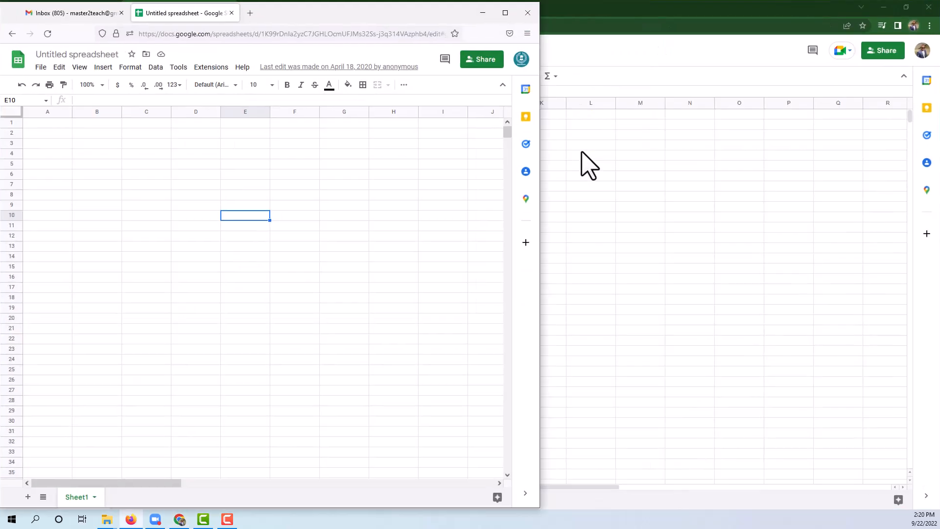
# As the recipient, open the To Share invite from Gmail and view the student2 and student1 sheets.
pyautogui.click(72, 12)
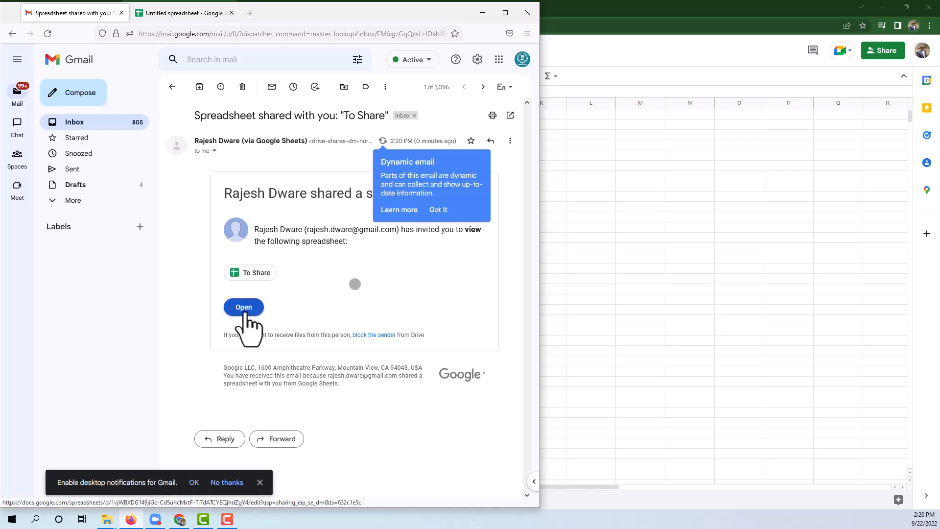
pyautogui.click(244, 308)
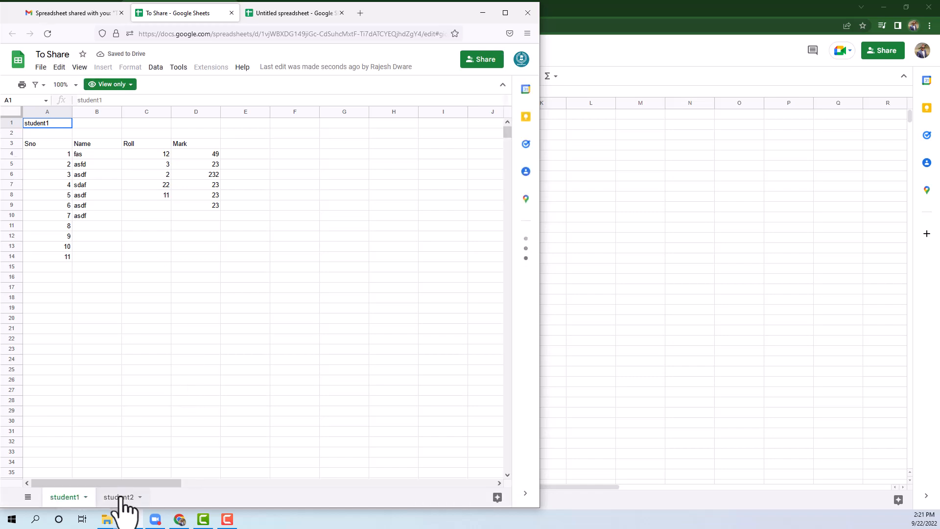
pyautogui.click(118, 496)
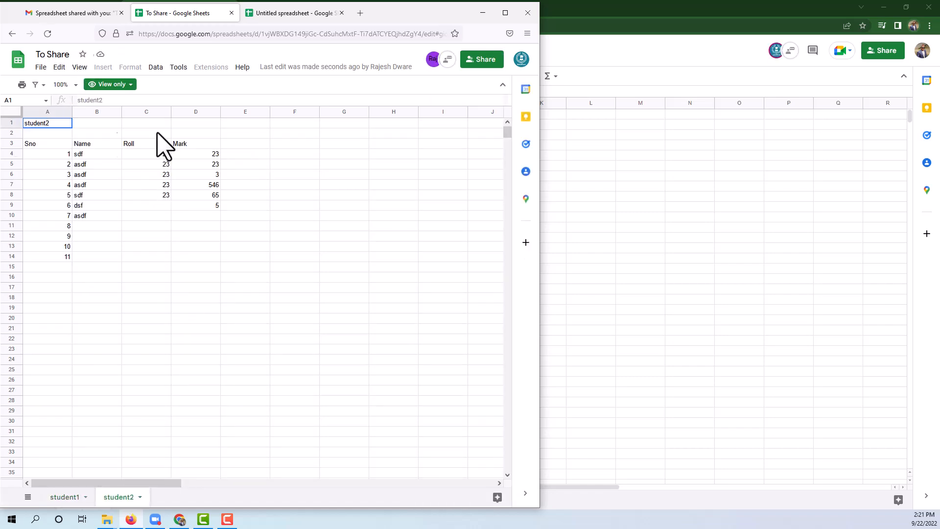
pyautogui.click(65, 497)
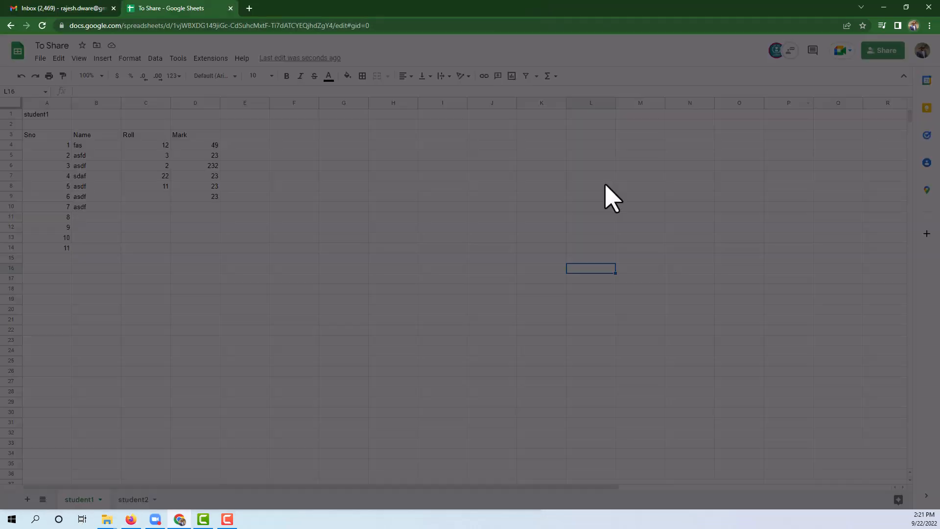
# Save the updated To Share access settings and bring the student1 sheet to front.
pyautogui.click(882, 50)
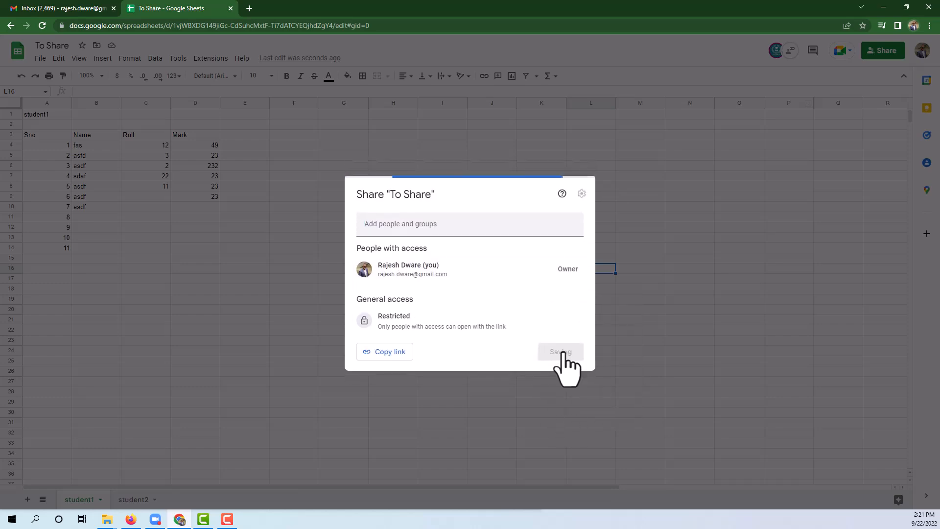
pyautogui.click(560, 352)
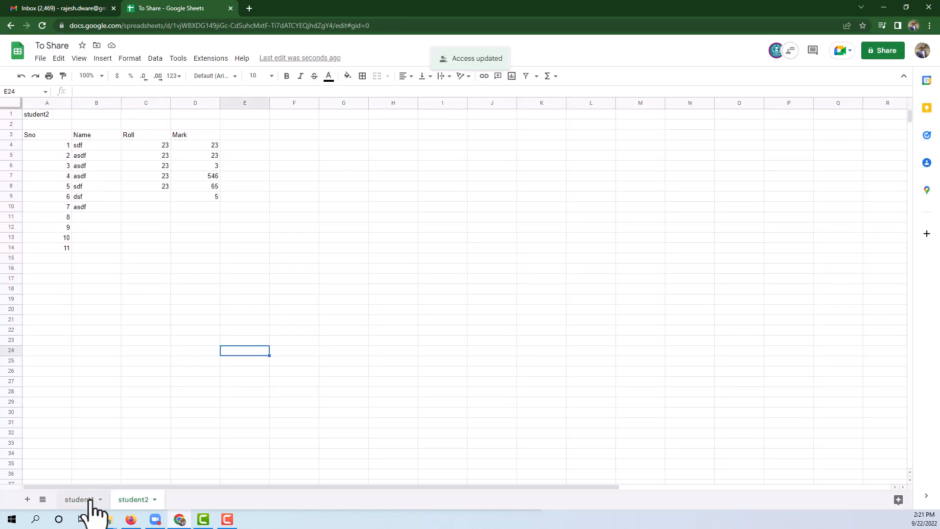
pyautogui.click(78, 499)
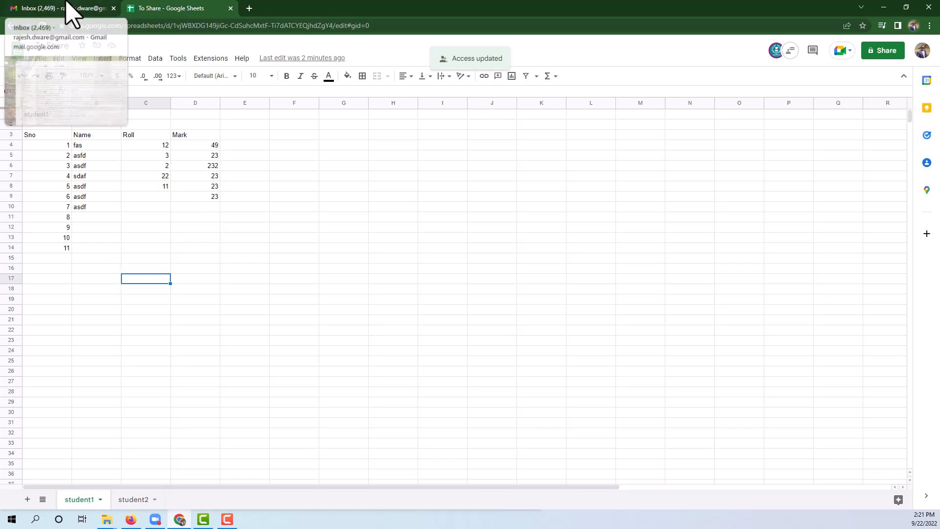
pyautogui.click(210, 25)
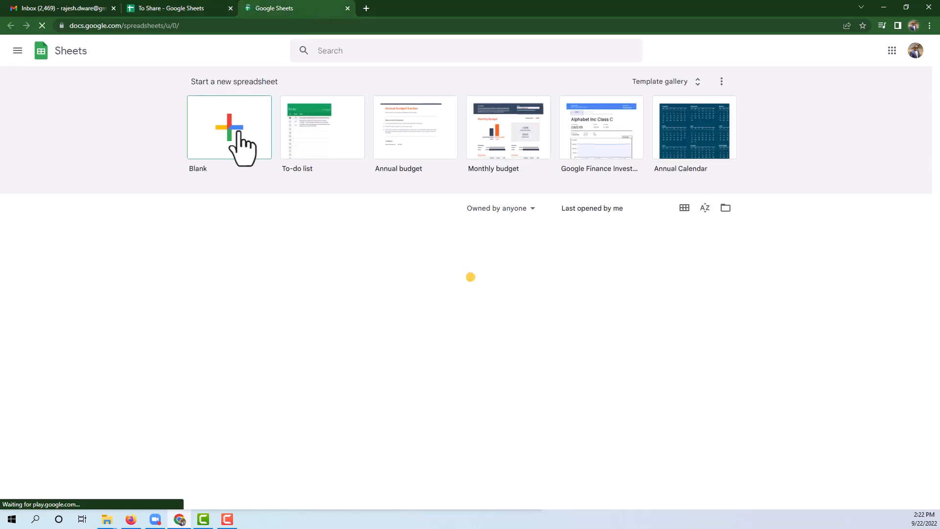
# Name the new spreadsheet student1 and start an IMPORTRANGE formula in A1.
pyautogui.click(229, 127)
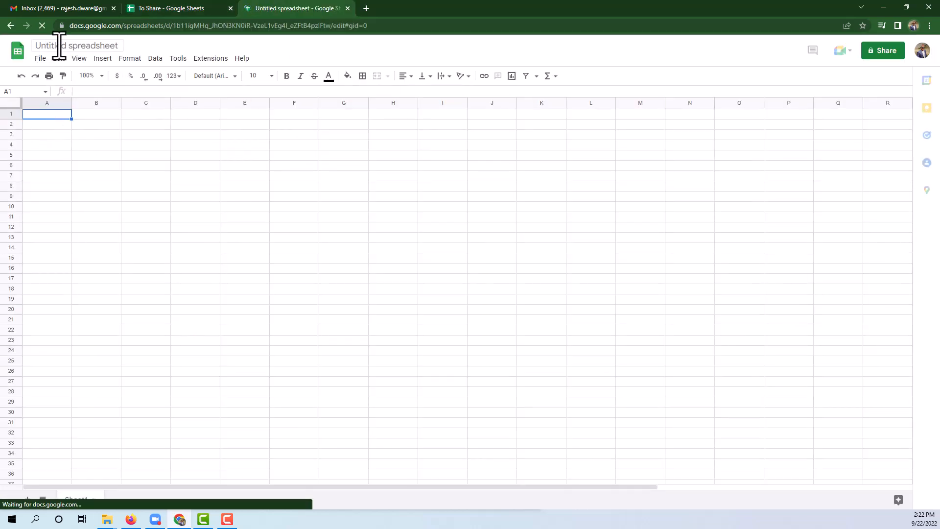
pyautogui.write('student1')
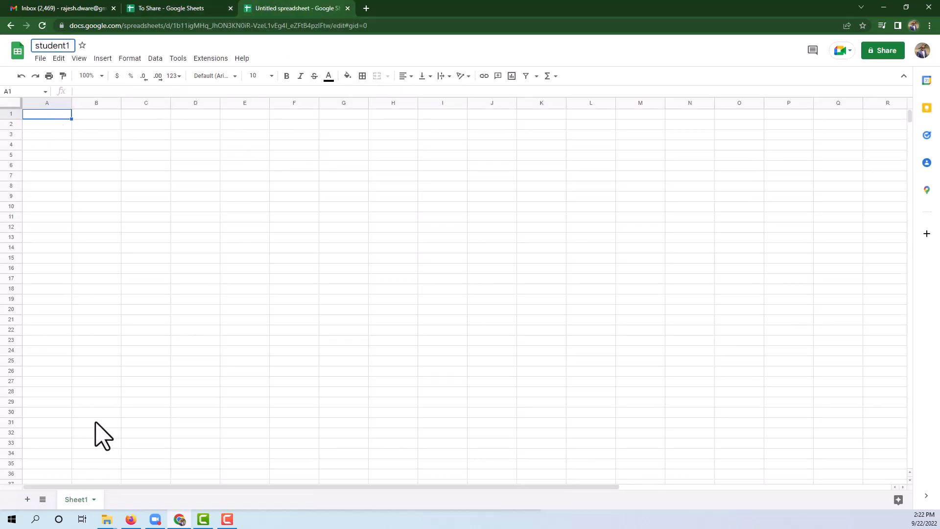
pyautogui.click(146, 371)
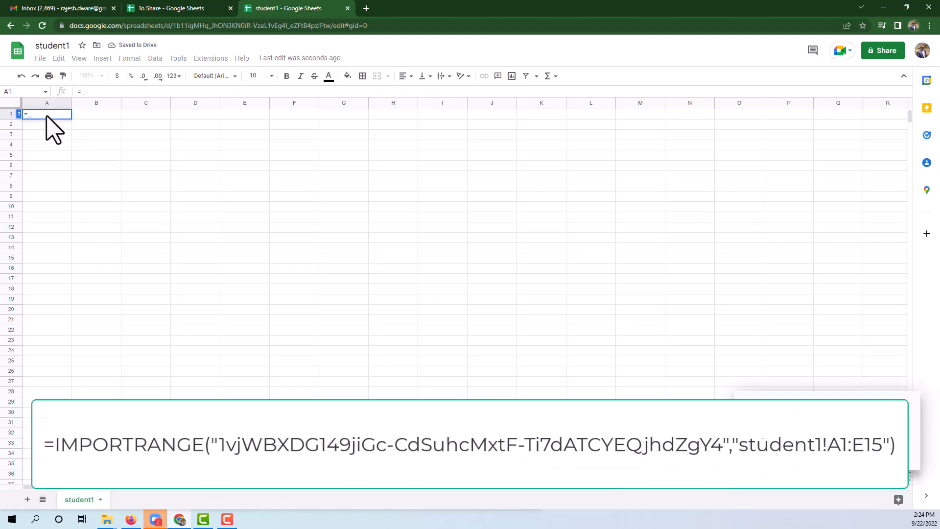
pyautogui.write('impor')
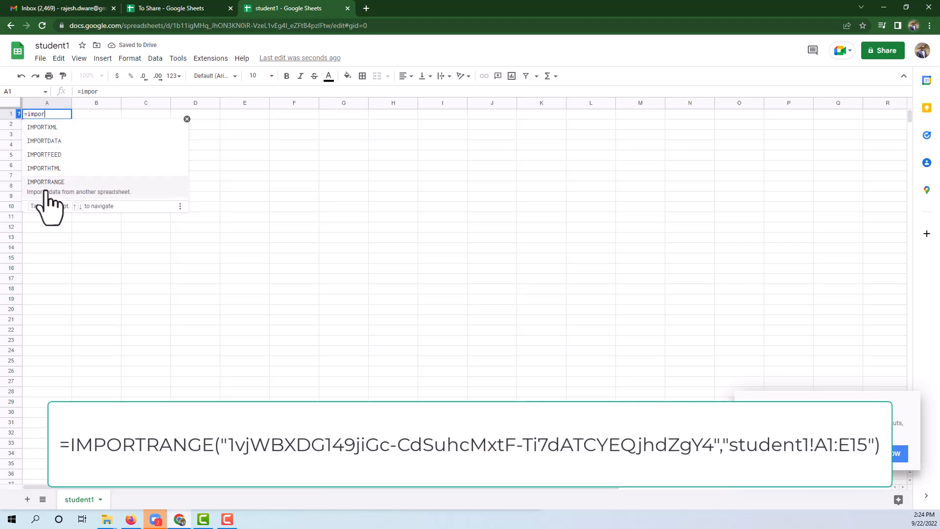
pyautogui.click(45, 182)
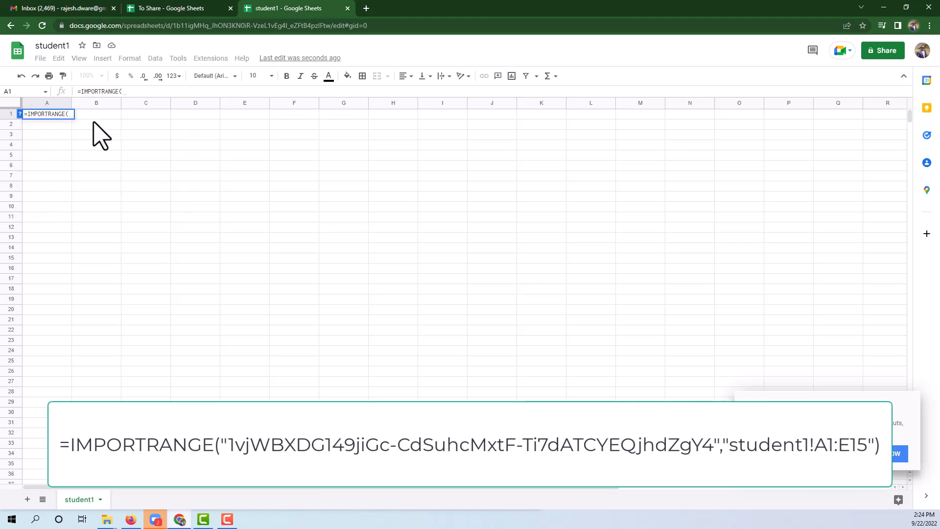
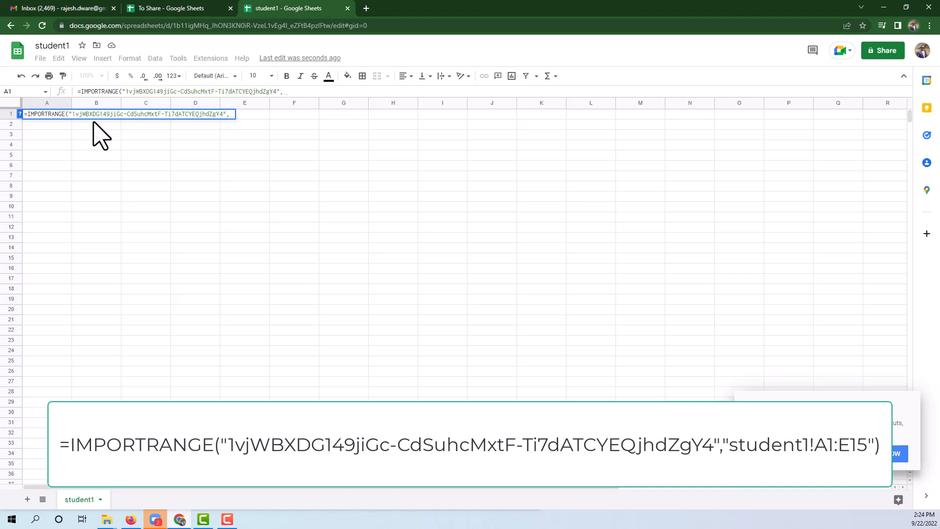
# Point IMPORTRANGE at To Share's student1!A1:E15 range and allow access between the spreadsheets.
pyautogui.write('"student1')
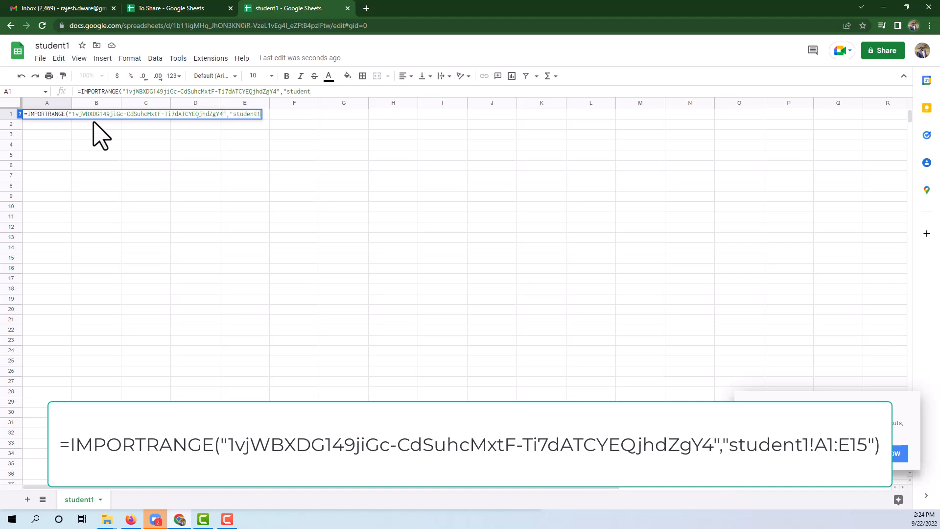
pyautogui.click(174, 9)
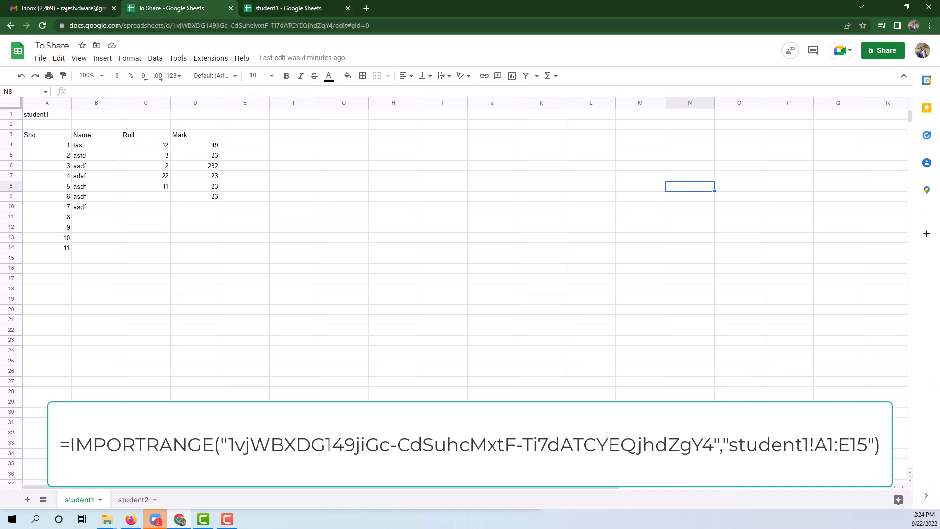
pyautogui.moveTo(251, 117)
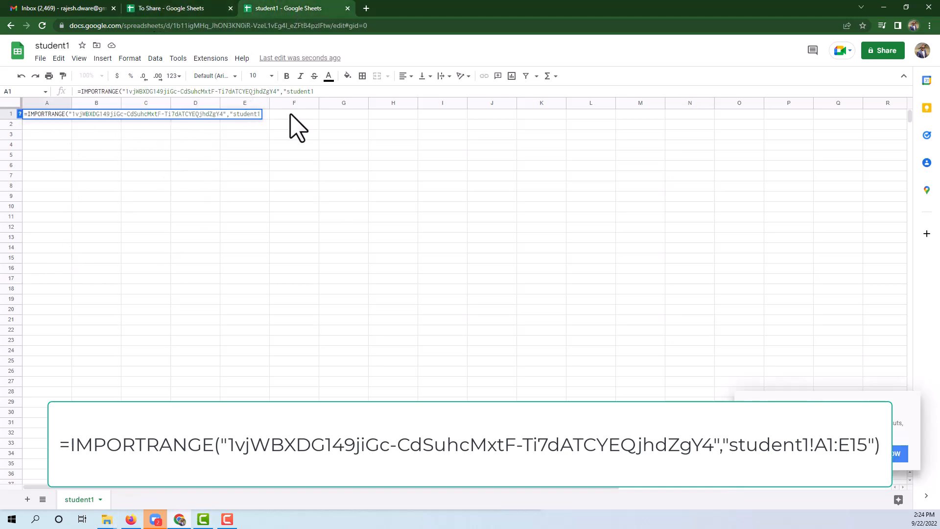
pyautogui.write('!A1:E15"')
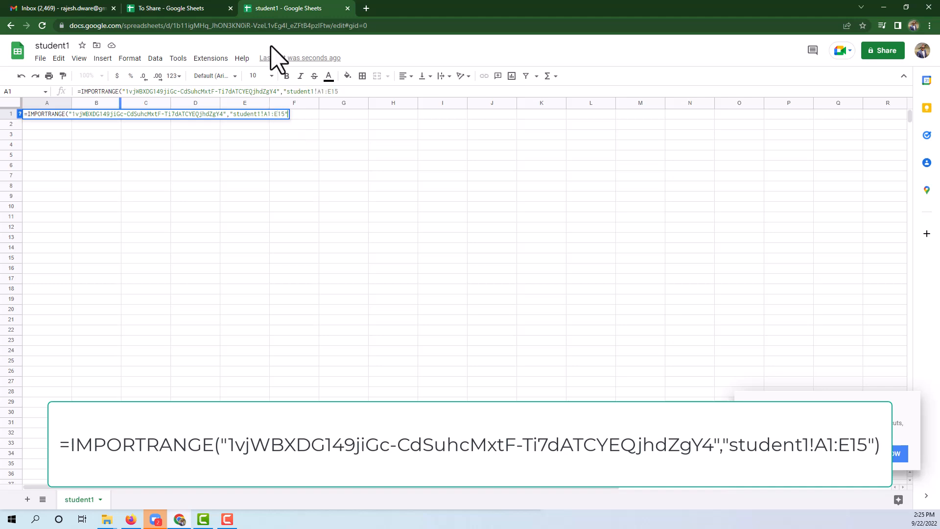
pyautogui.press('enter')
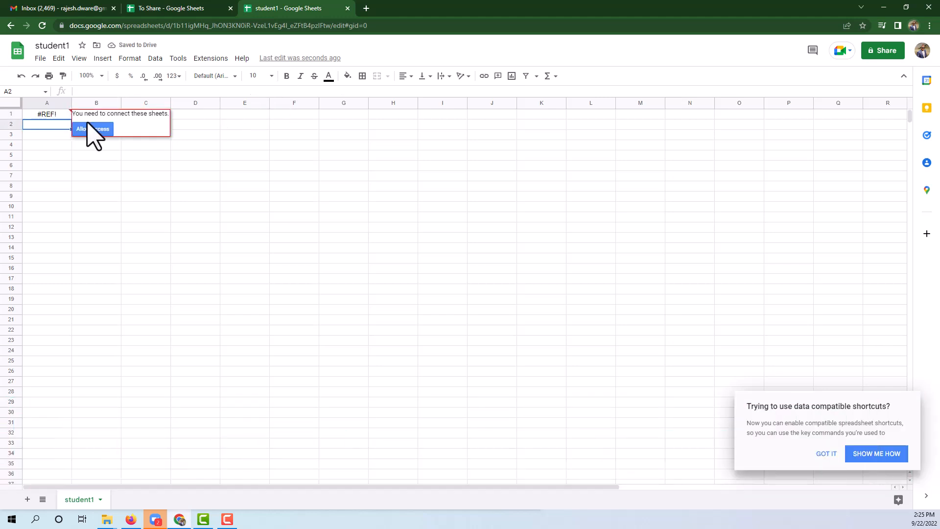
pyautogui.click(92, 128)
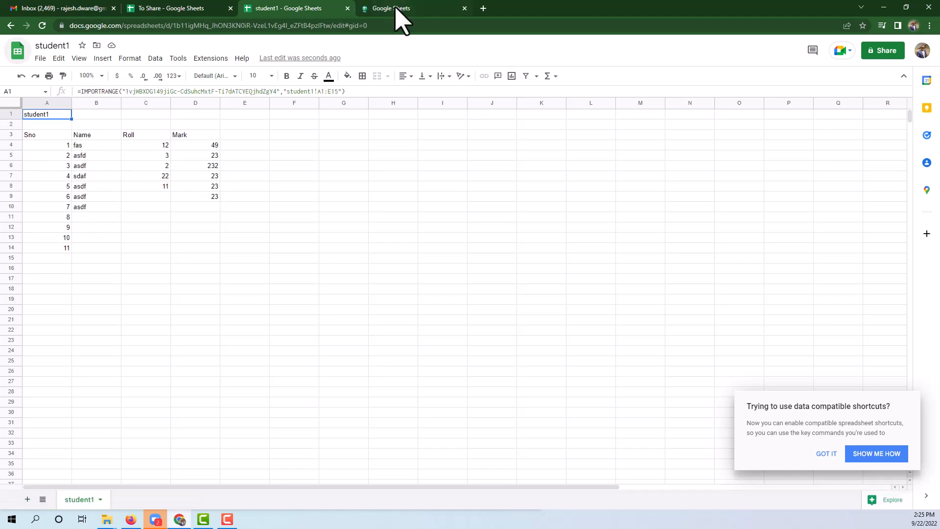
# In the new spreadsheet, enter =IMPORTRANGE with To Share's ID and the student2!A1:E range in A1.
pyautogui.click(399, 8)
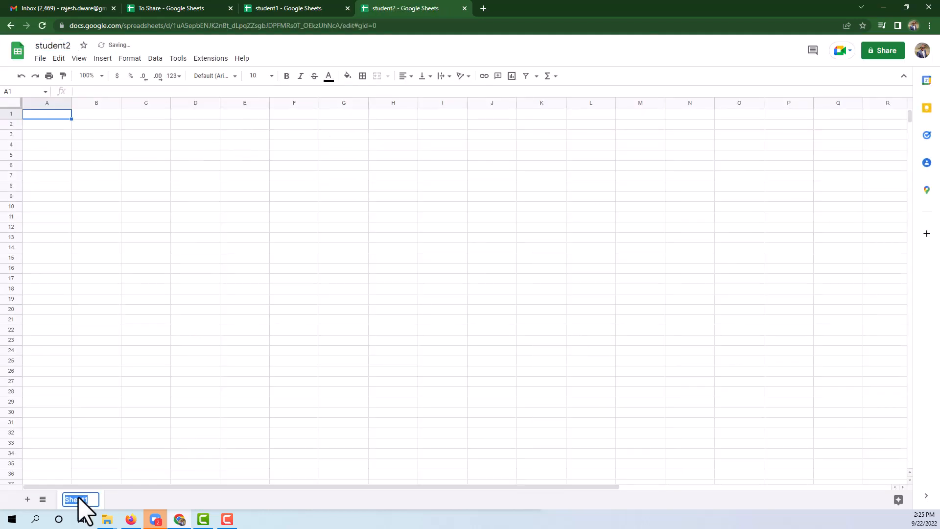
pyautogui.write('=')
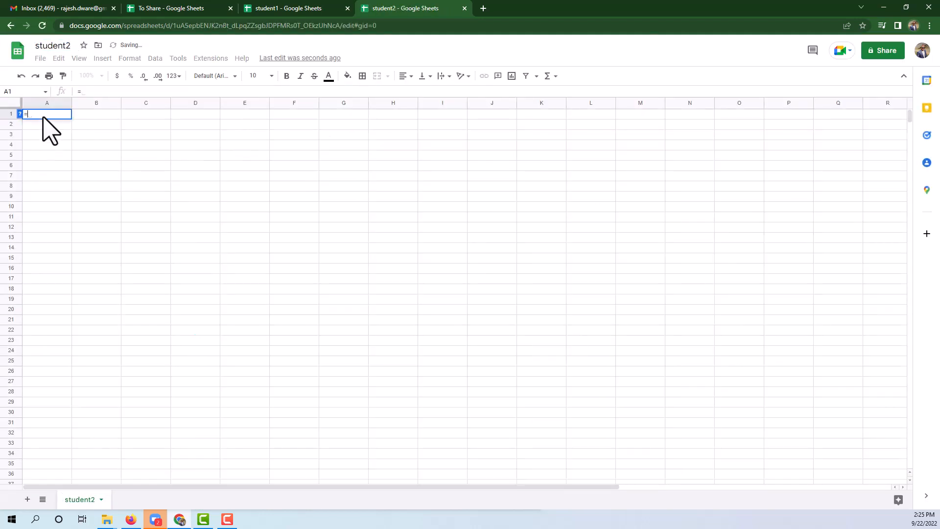
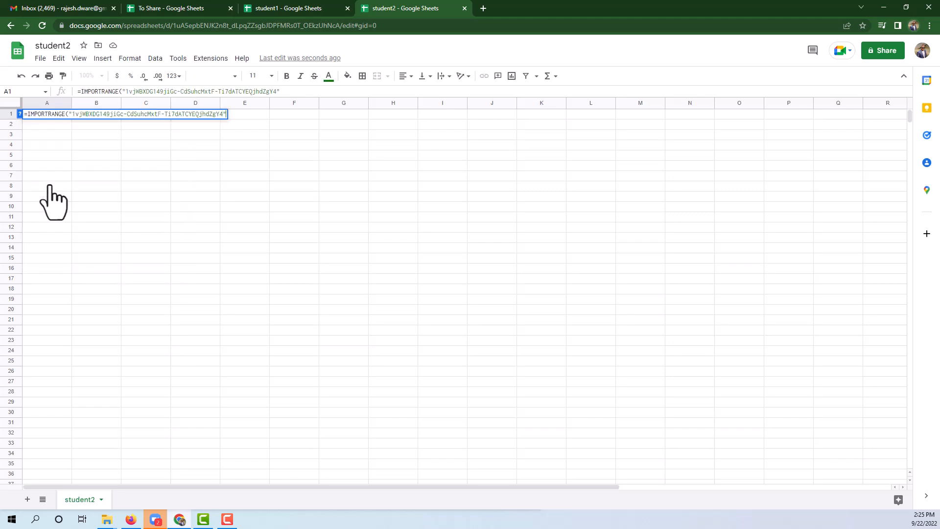
pyautogui.write(',"student2')
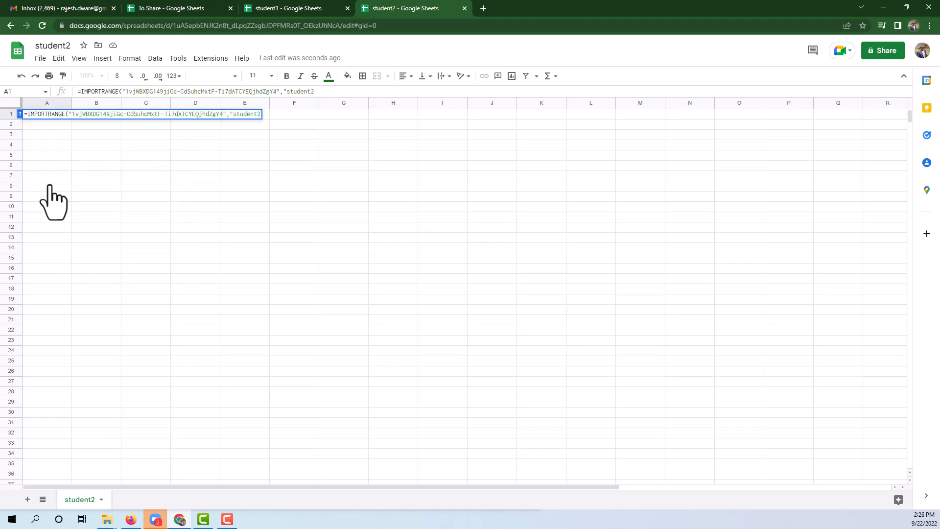
pyautogui.write('!A1:E')
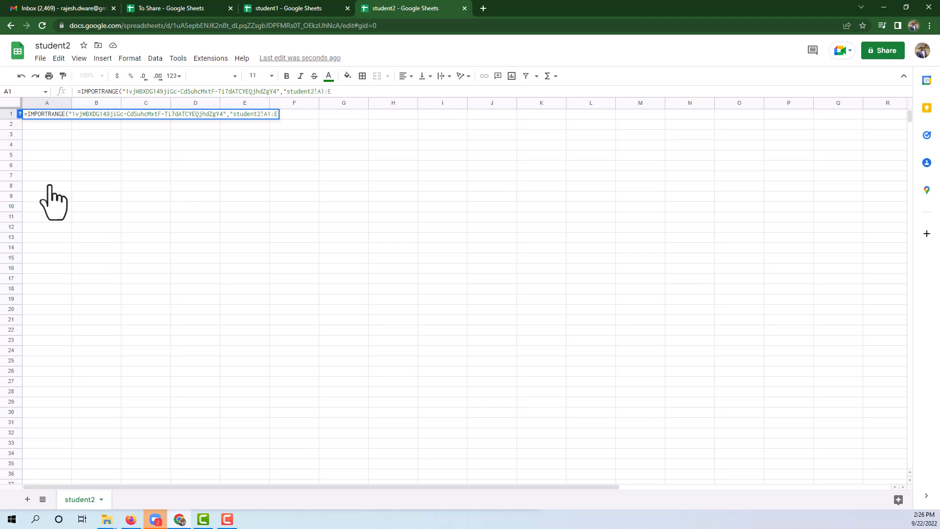
pyautogui.press('enter')
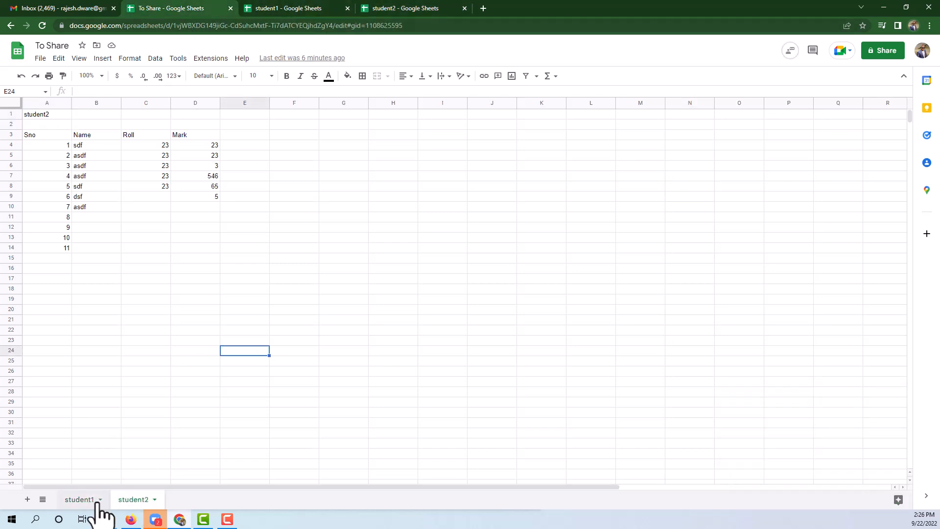
pyautogui.click(79, 500)
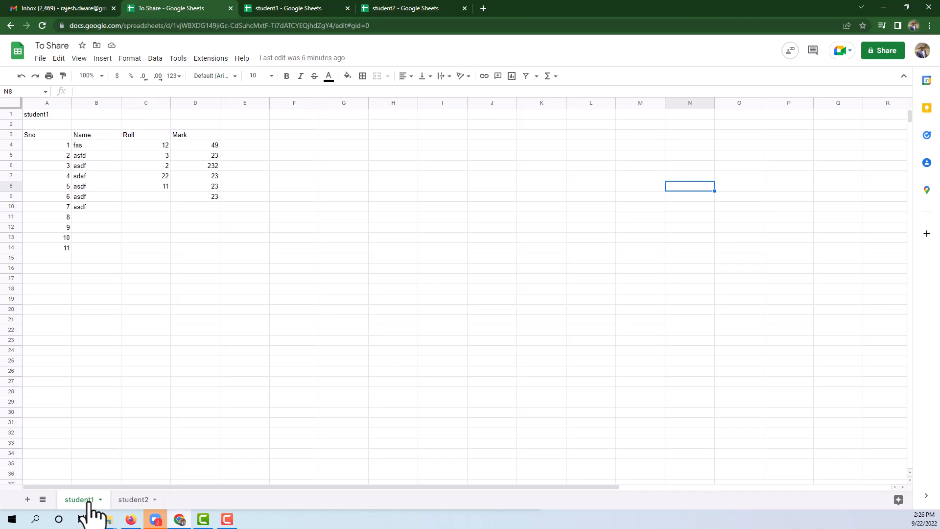
pyautogui.click(294, 8)
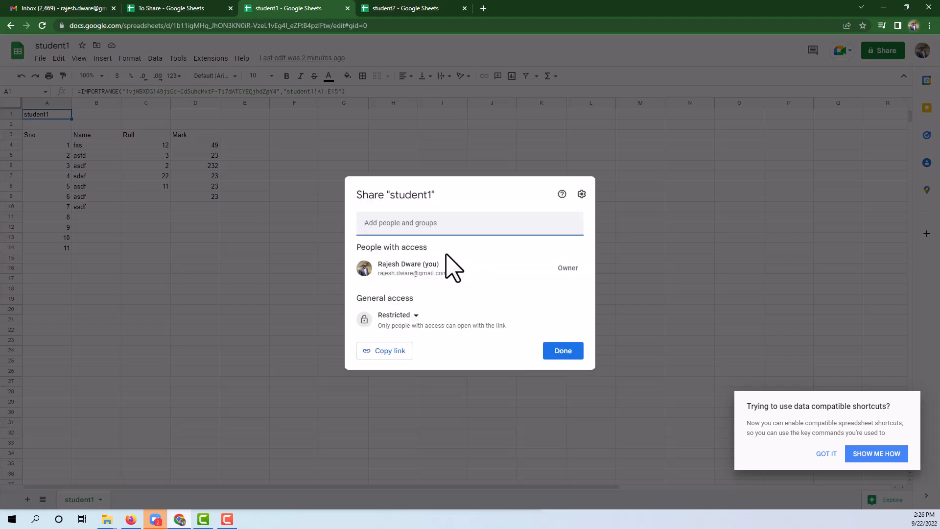
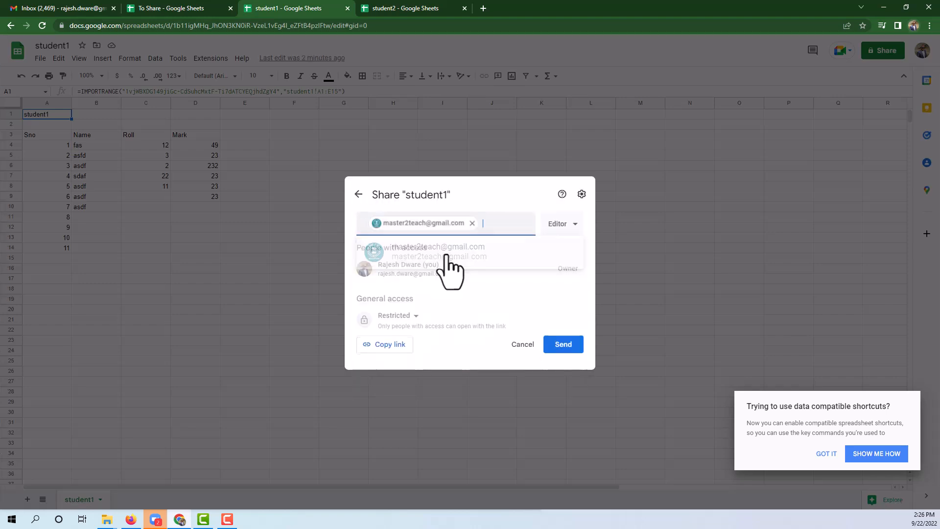
pyautogui.click(559, 224)
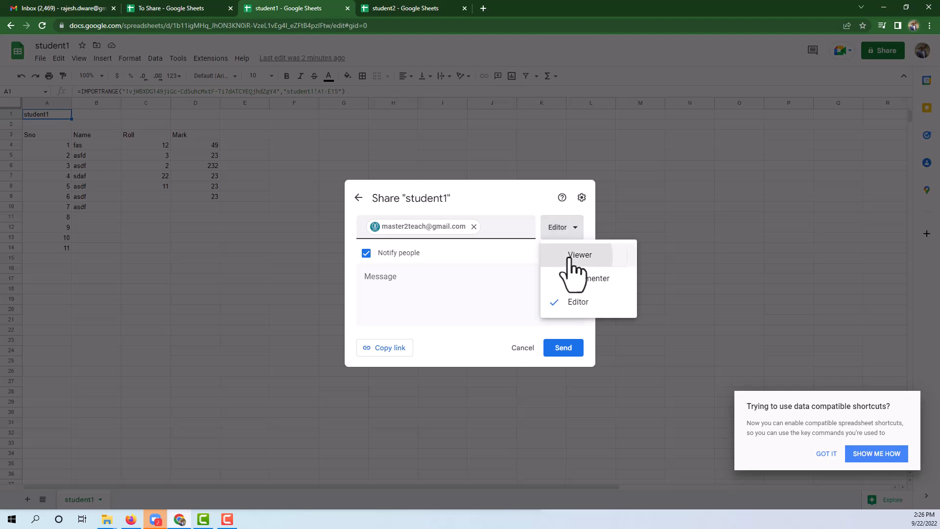
pyautogui.click(580, 254)
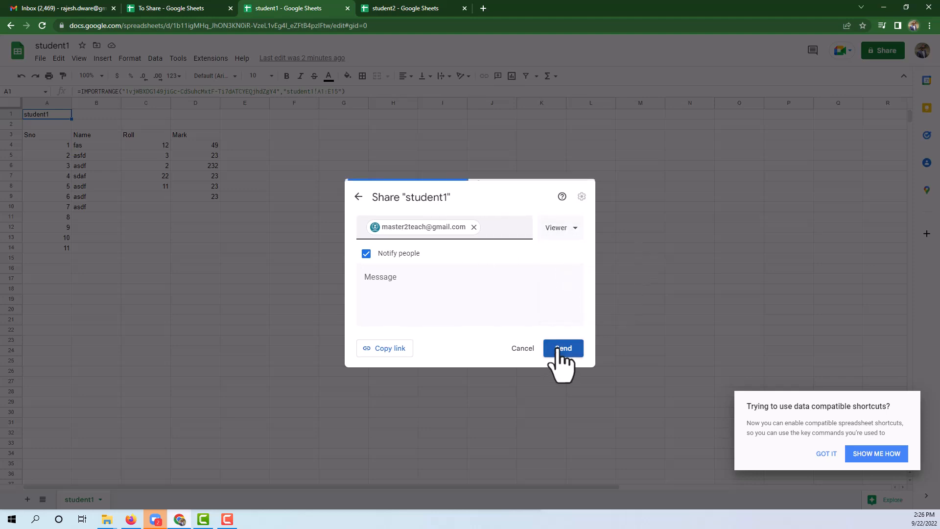
pyautogui.click(562, 348)
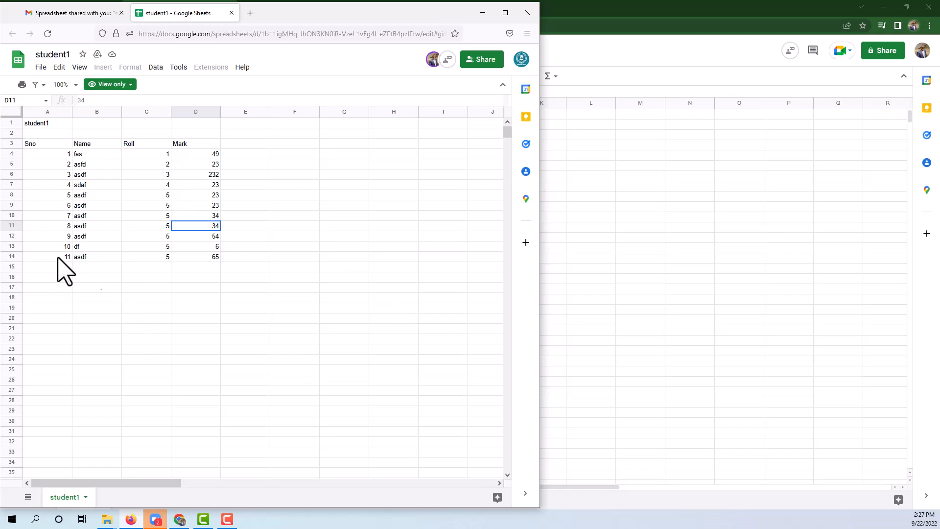
pyautogui.moveTo(653, 264)
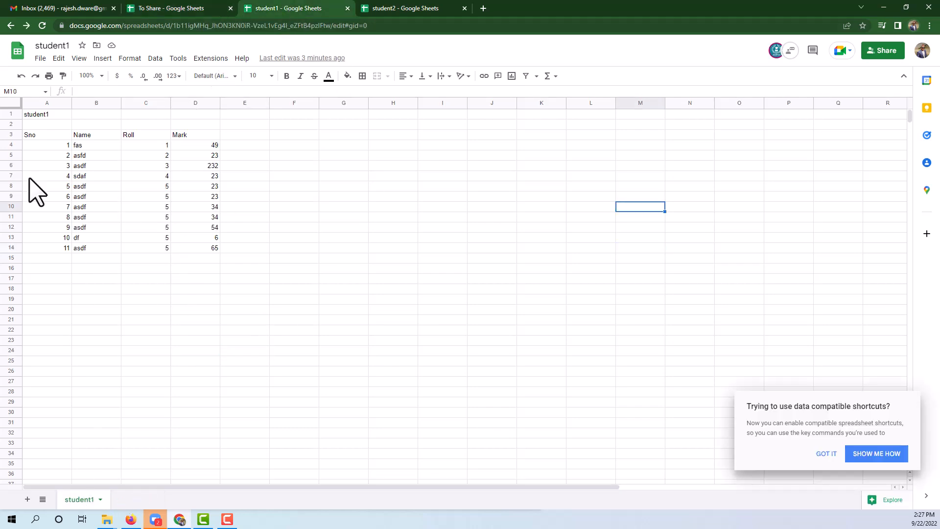
# Review the student2 spreadsheet's imported records, then return to To Share.
pyautogui.click(413, 7)
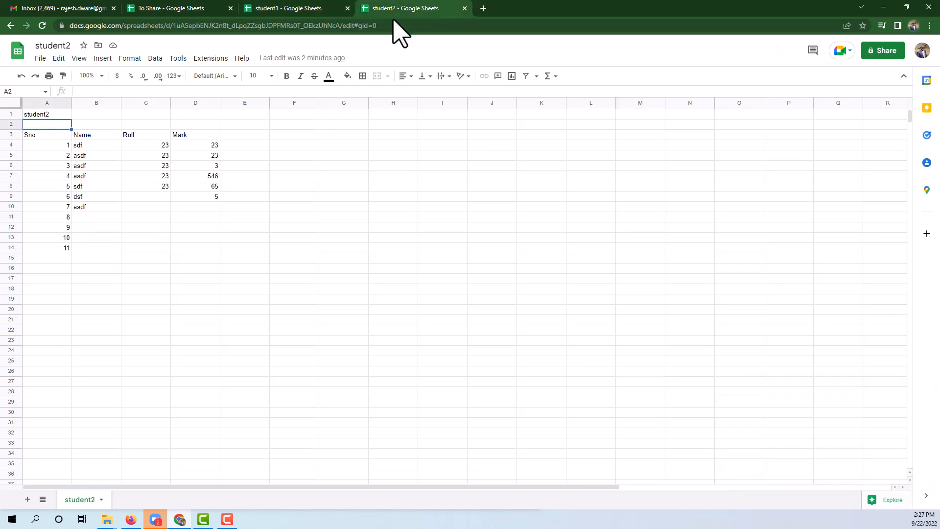
pyautogui.click(174, 7)
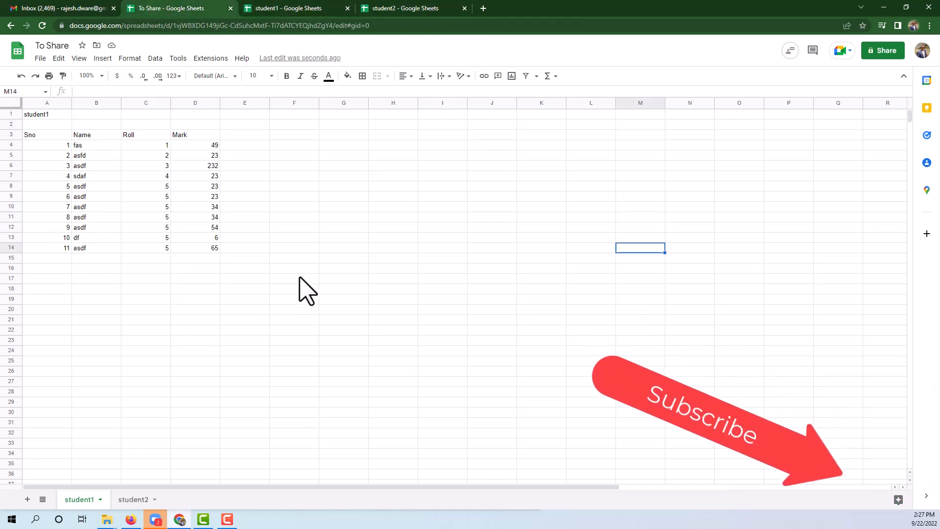
pyautogui.moveTo(591, 408)
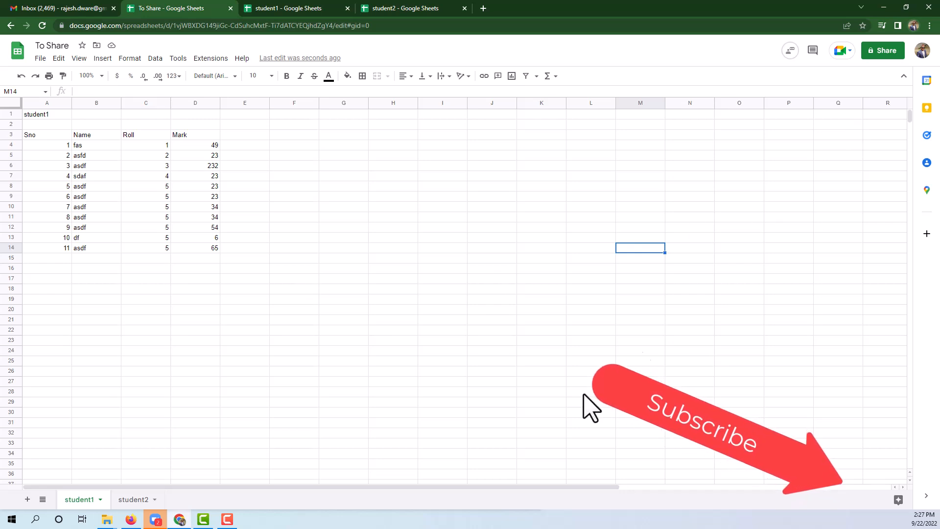